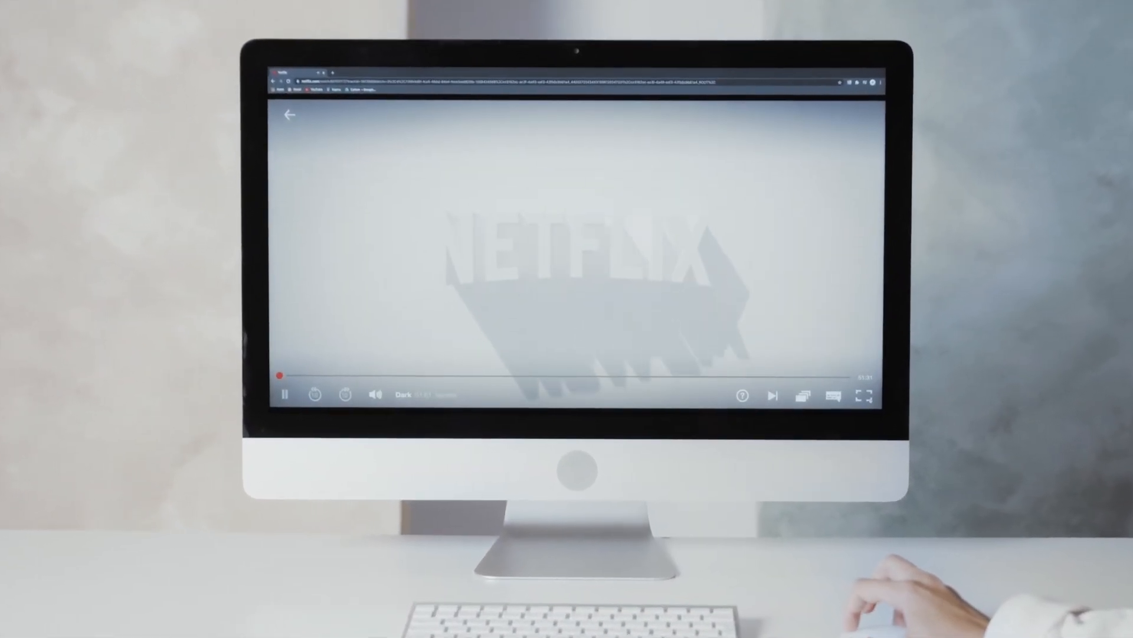
- Switch the Dark episode playing in Netflix to full screen
{"action": "left_click", "coordinate": [864, 395]}
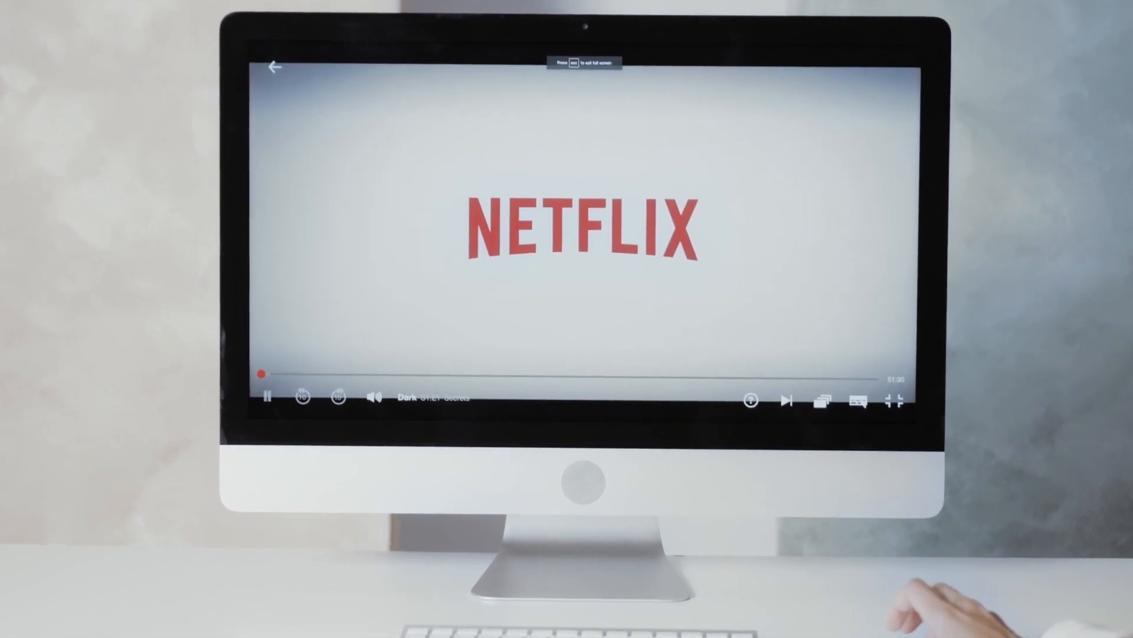